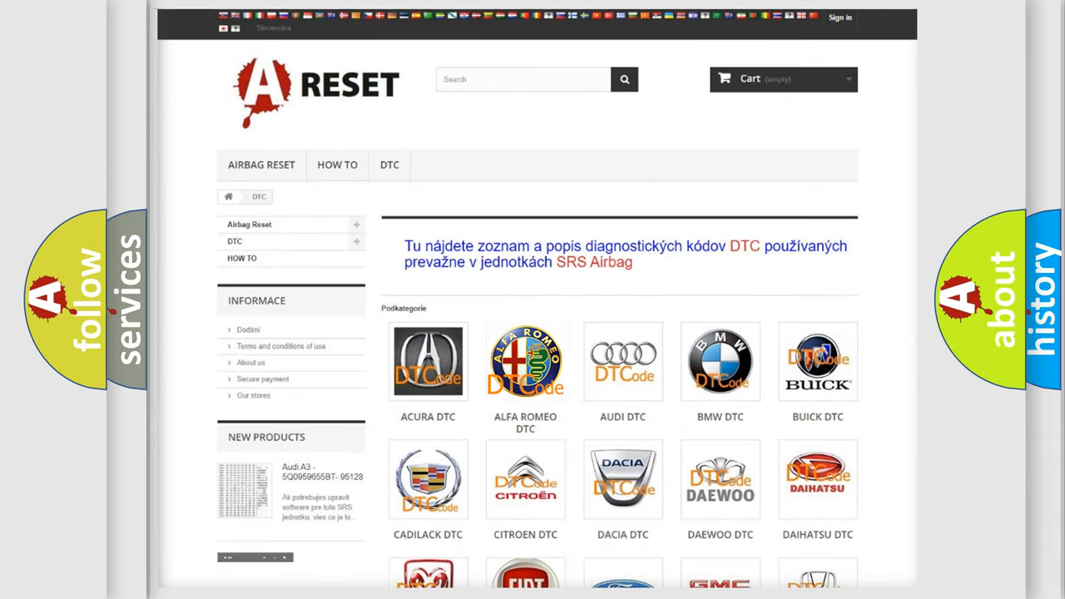
Step: Browse the Alfa Romeo trouble-code table, locating code B1719-12 and its system-voltage definition
click(526, 362)
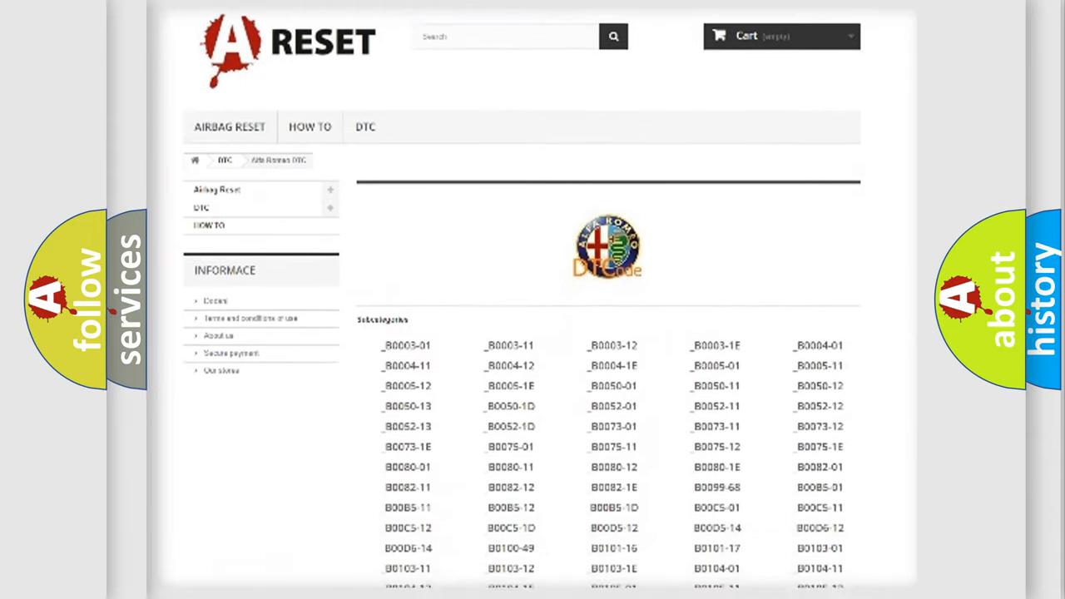
scroll(down, 3)
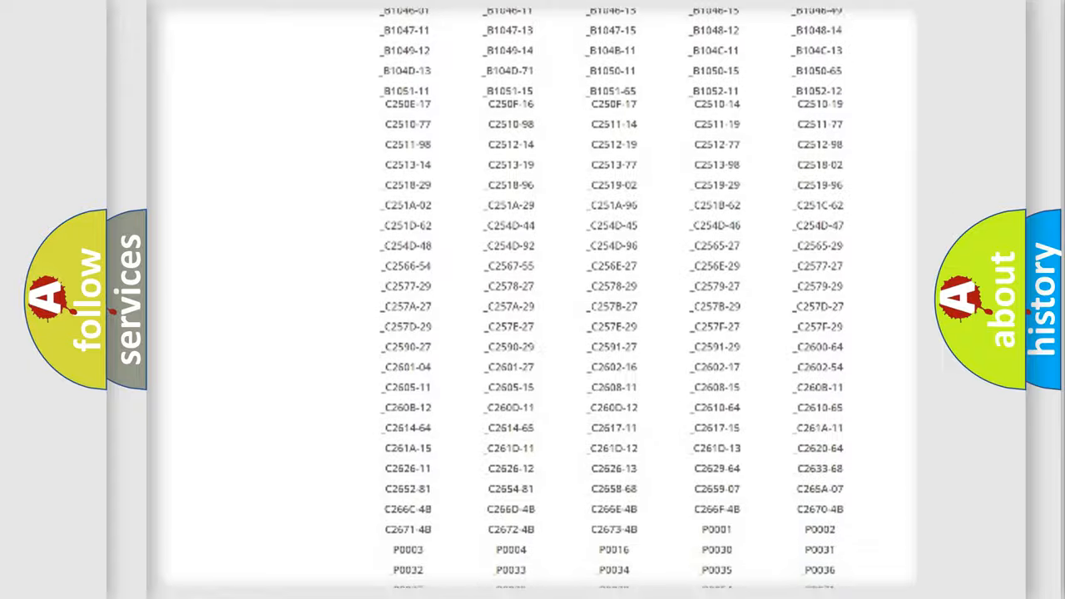
scroll(up, 3)
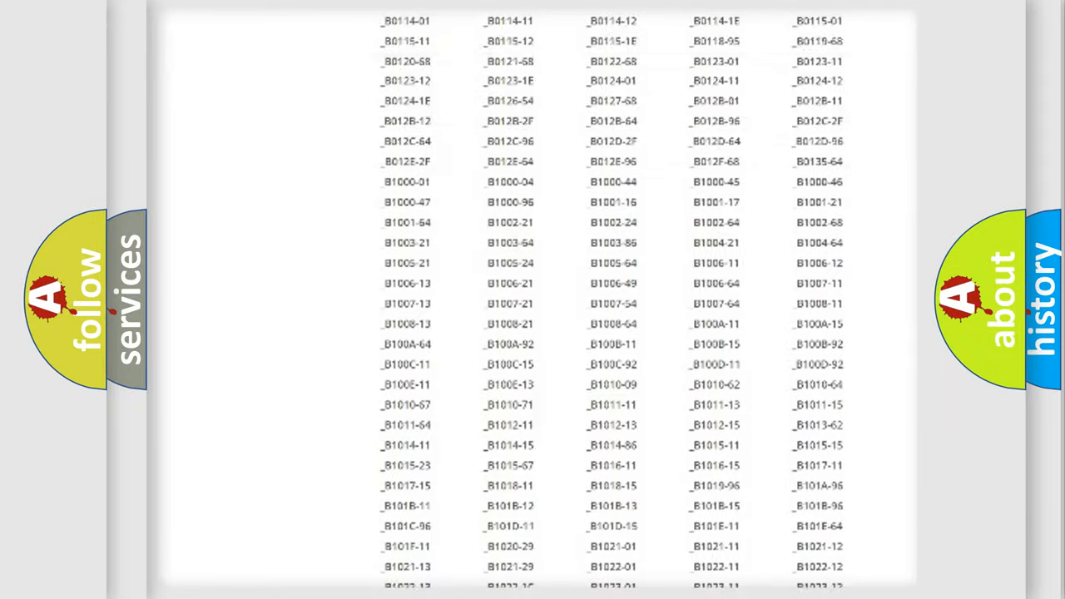
scroll(up, 3)
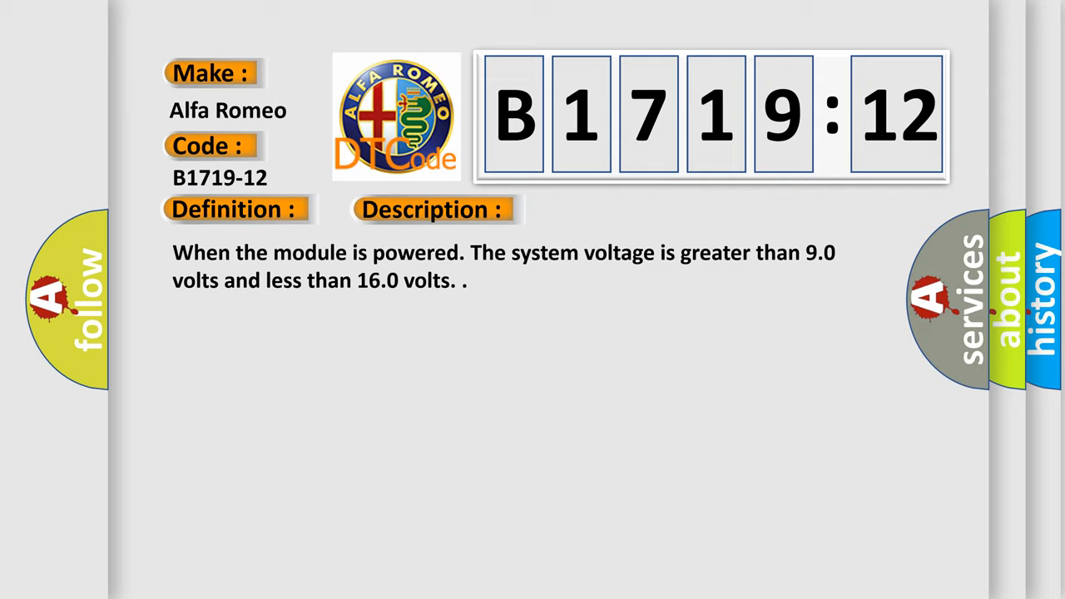
Step: Reveal the cause of B1719-12: Circuit Short To Battery, with its battery-positive explanation
click(432, 210)
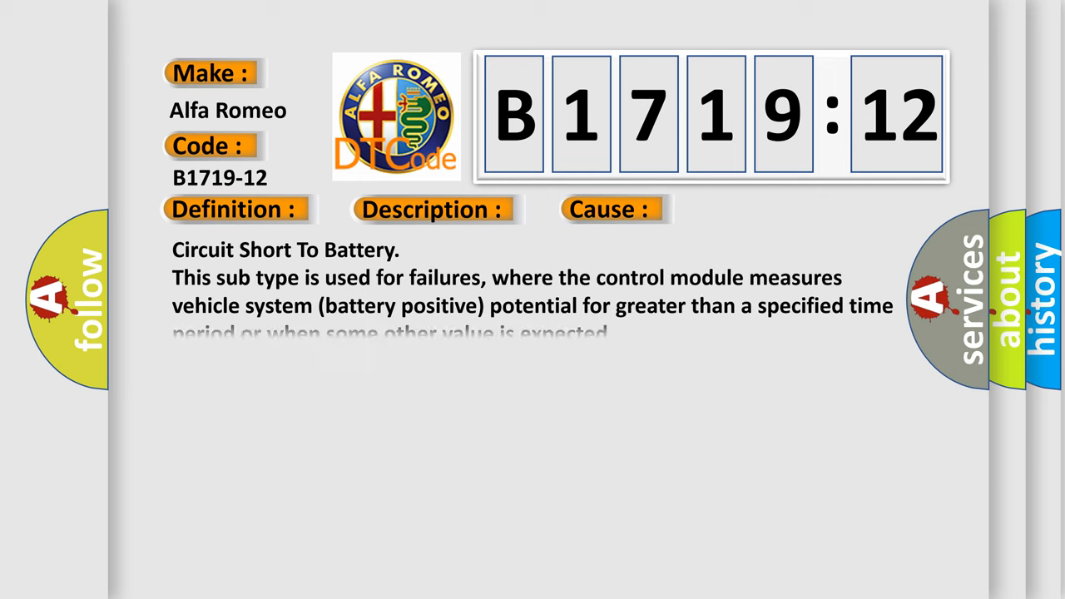